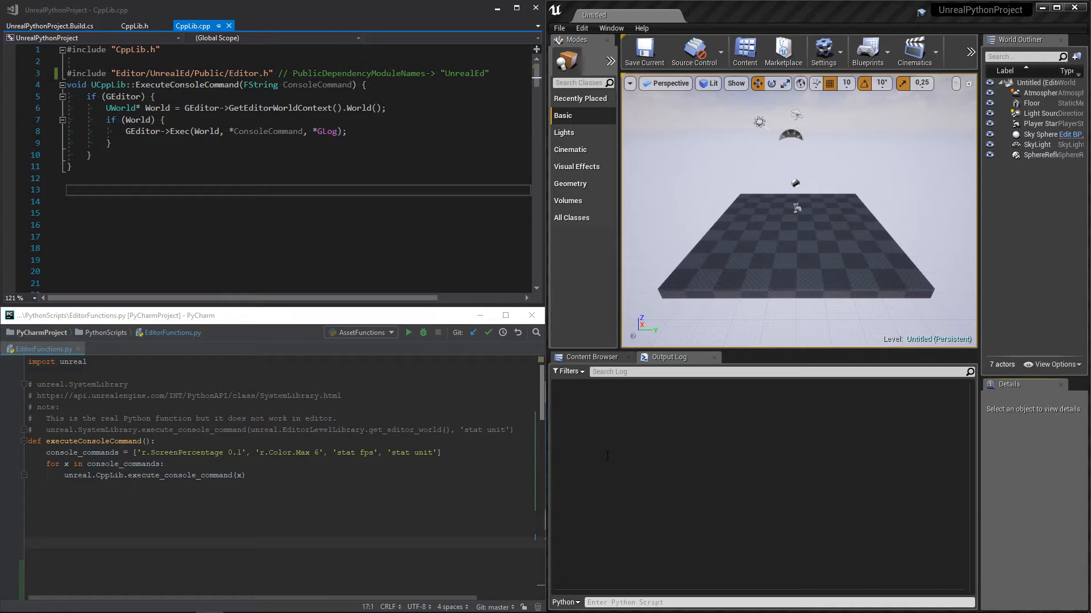
# Step: Review the console-command loop in EditorFunctions.py, then show CppLib.h declaring ExecuteConsoleCommand
pyautogui.doubleClick(187, 429)
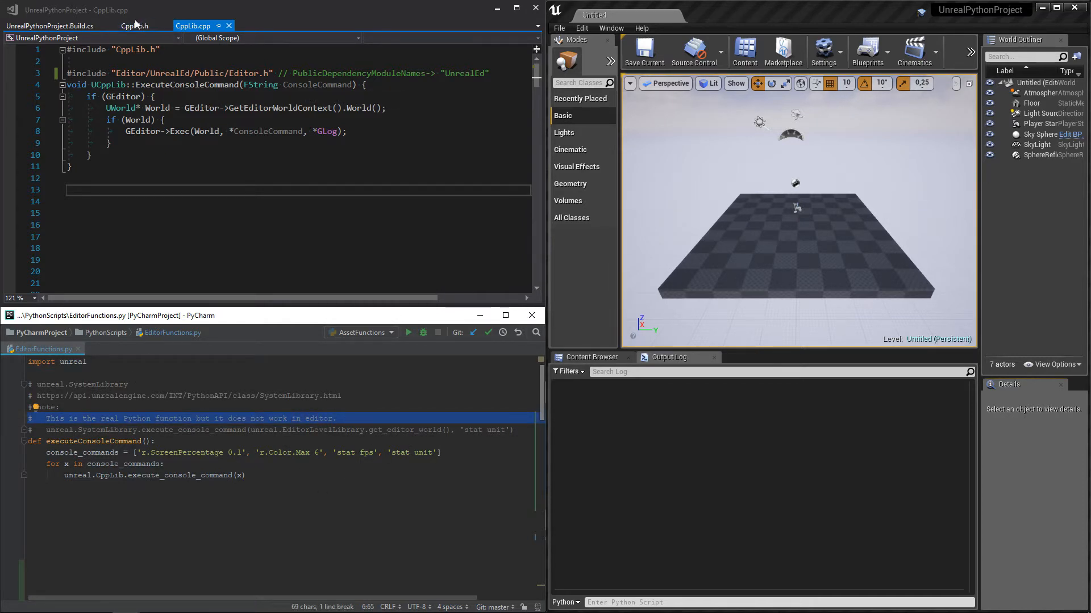
pyautogui.click(133, 26)
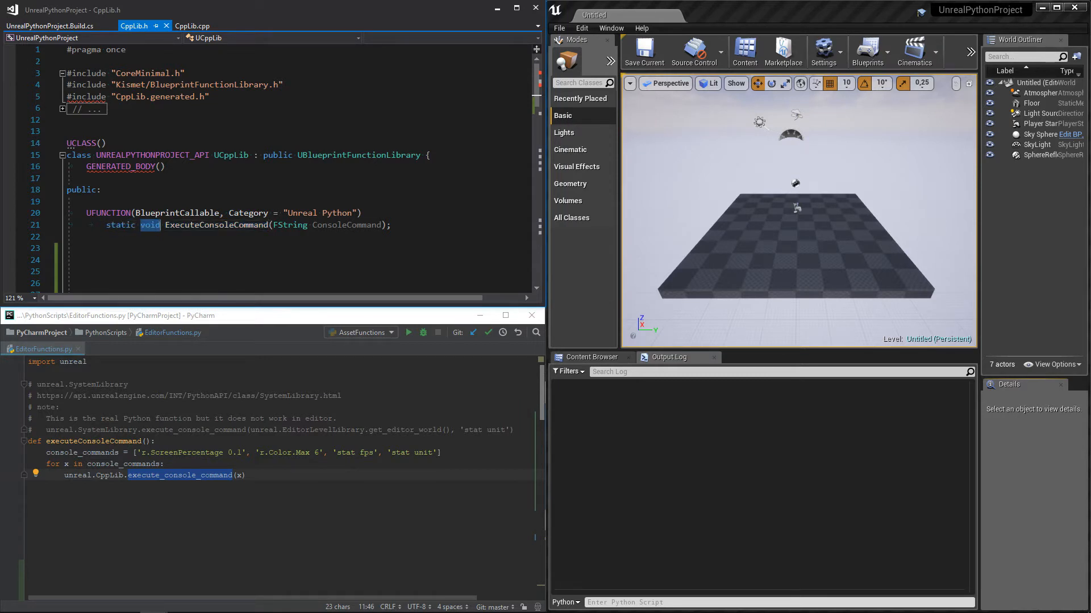
# Step: Confirm UnrealEd is listed in UnrealPythonProject.Build.cs, then return to ExecuteConsoleCommand in CppLib.cpp
pyautogui.doubleClick(347, 225)
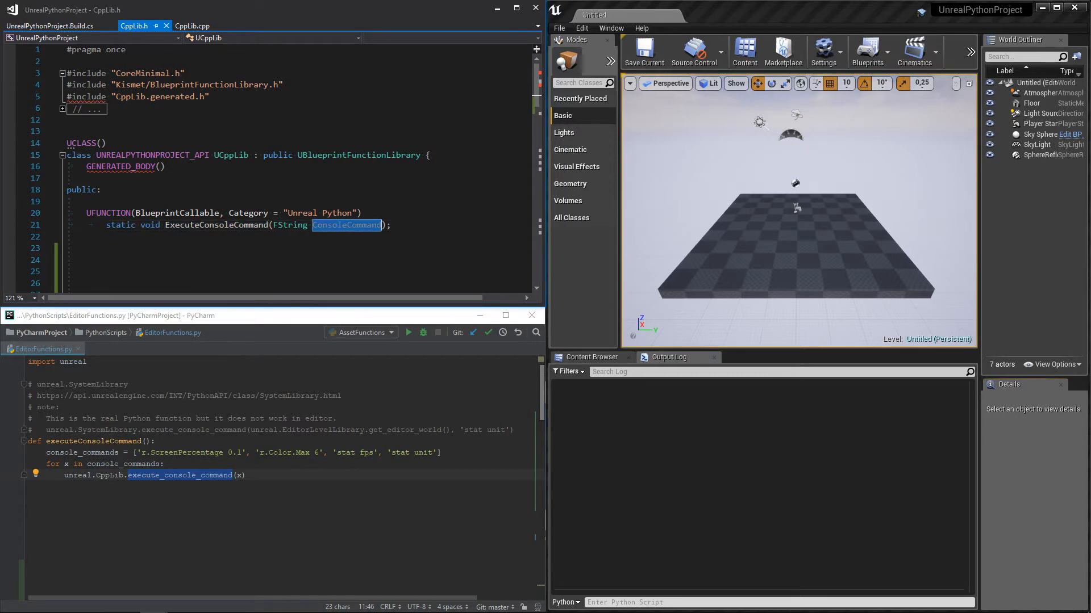
pyautogui.click(193, 26)
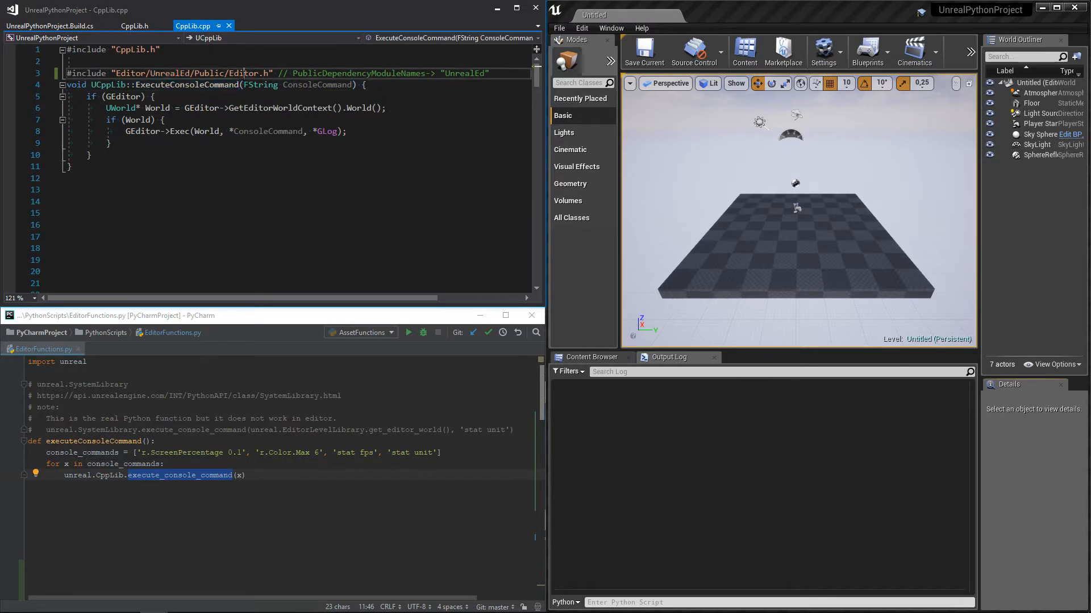
pyautogui.doubleClick(242, 73)
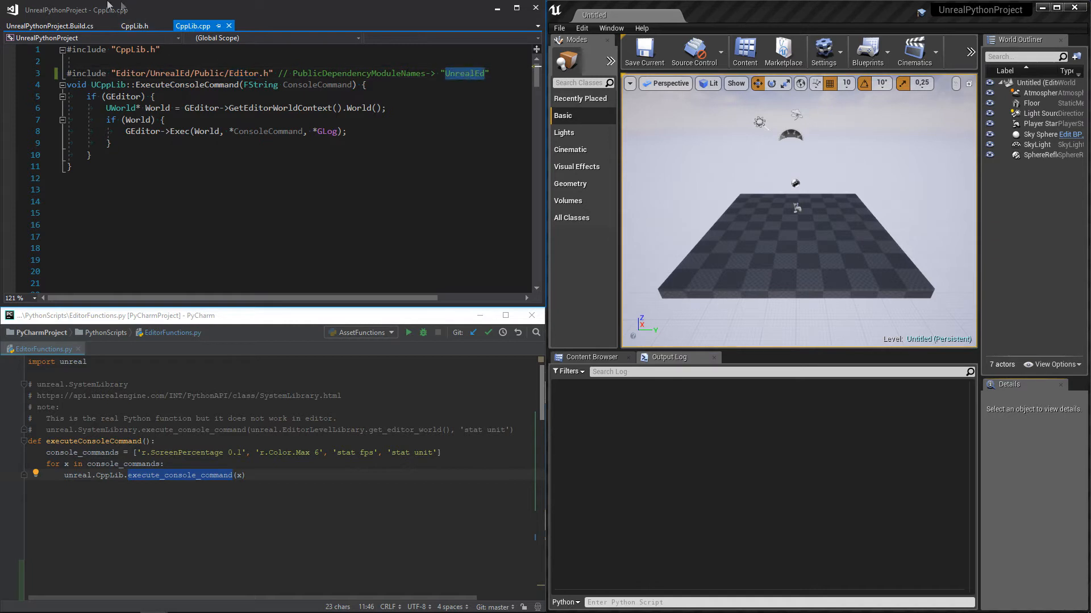
pyautogui.click(49, 26)
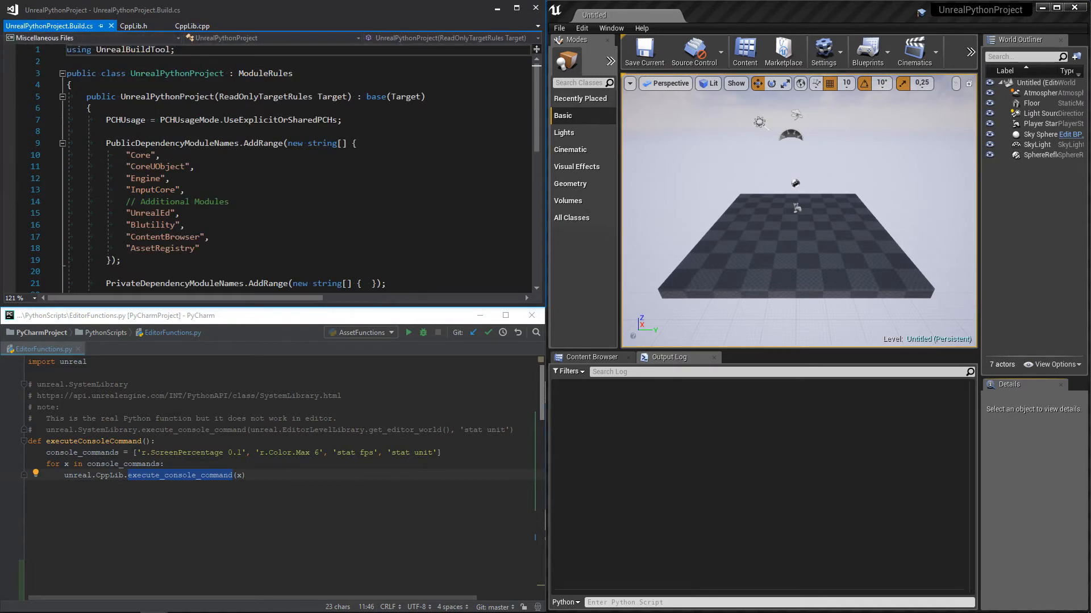
pyautogui.click(193, 26)
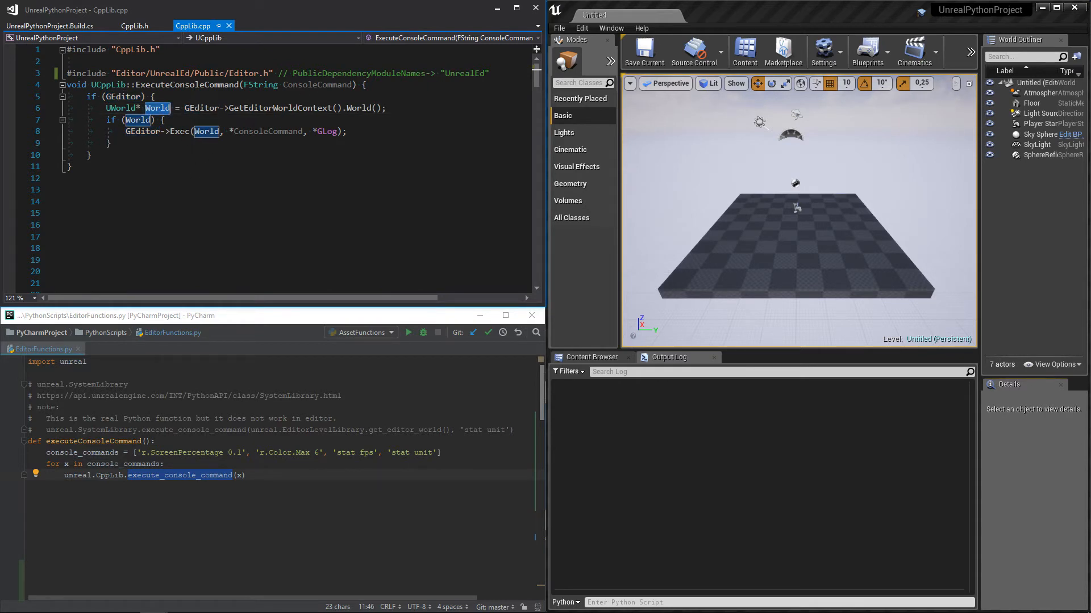
pyautogui.doubleClick(178, 132)
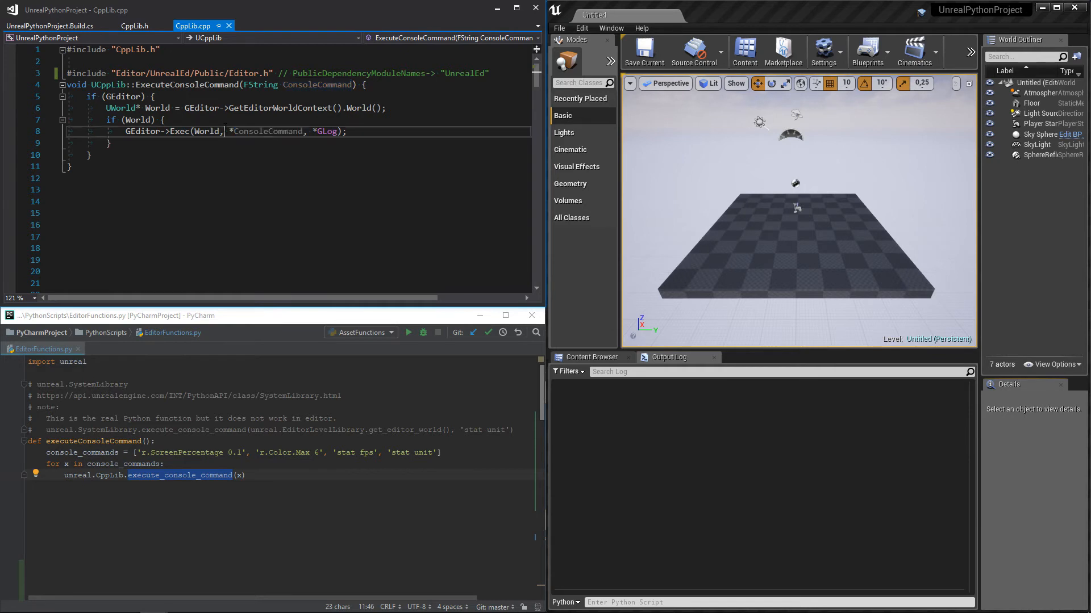
pyautogui.doubleClick(327, 132)
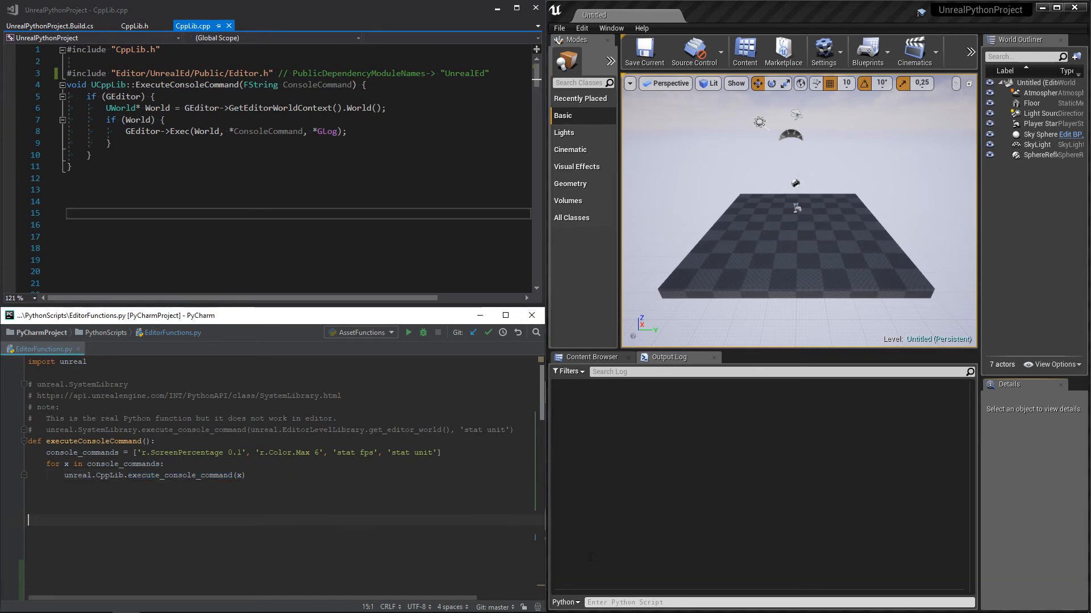
# Step: Run 'import EditorFunctions' in the Python prompt so the viewport shows FPS and unit stats at reduced screen percentage
pyautogui.write('import EditorFunctions')
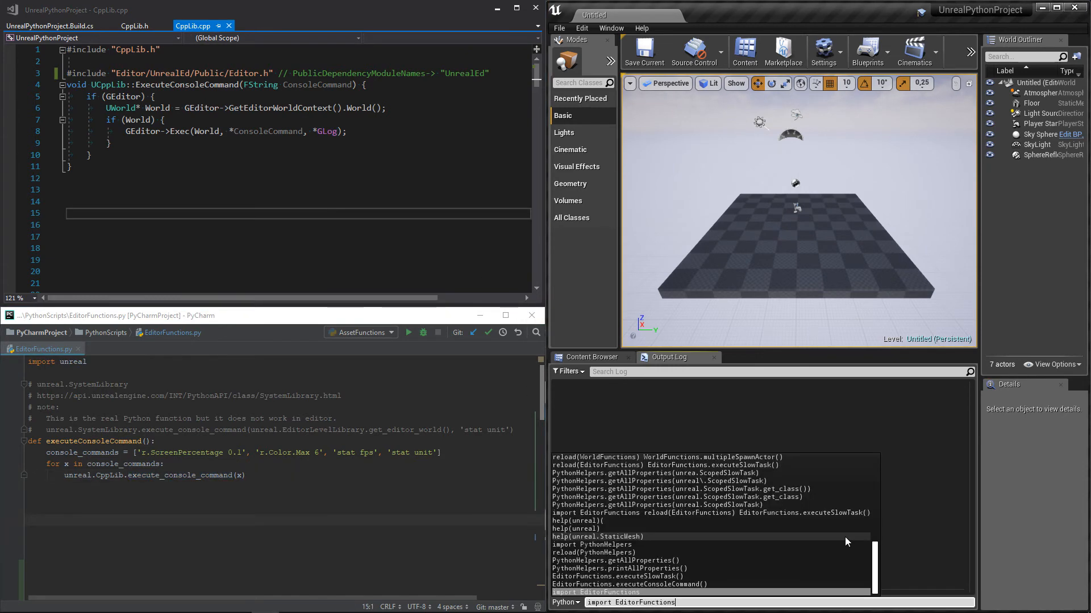
pyautogui.press('enter')
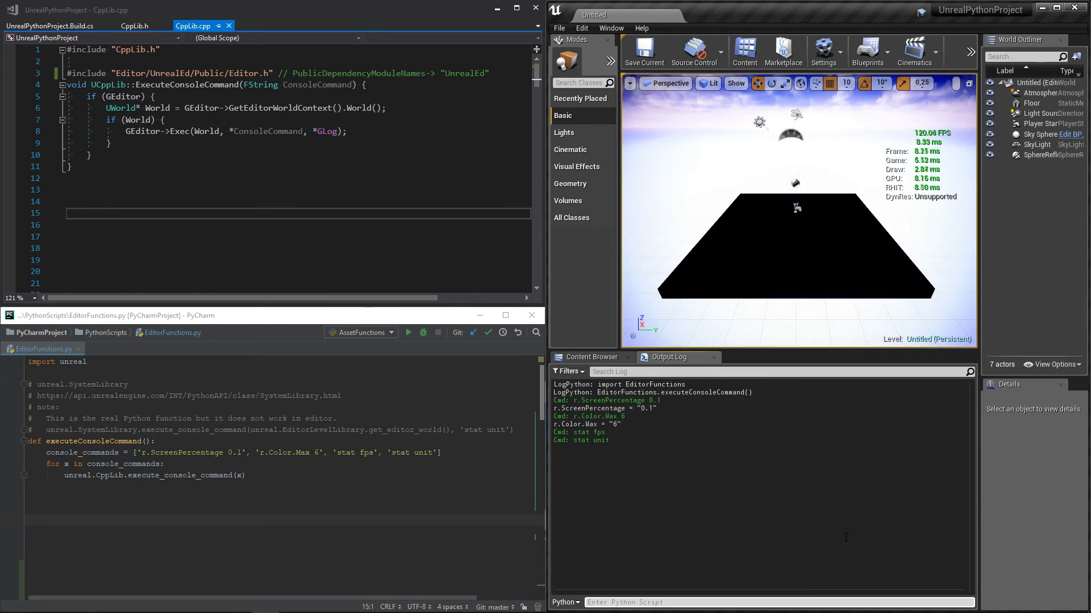